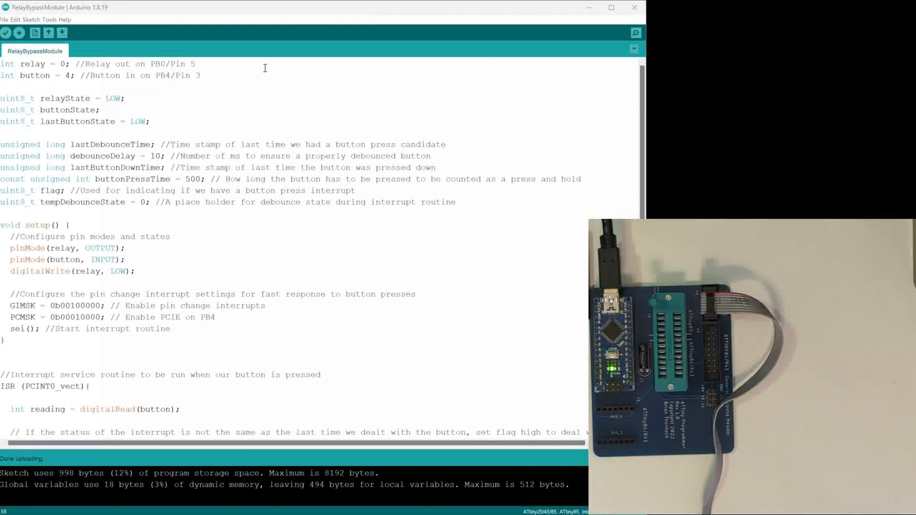
# Show the File menu to reach the built-in Examples list.
pyautogui.click(5, 19)
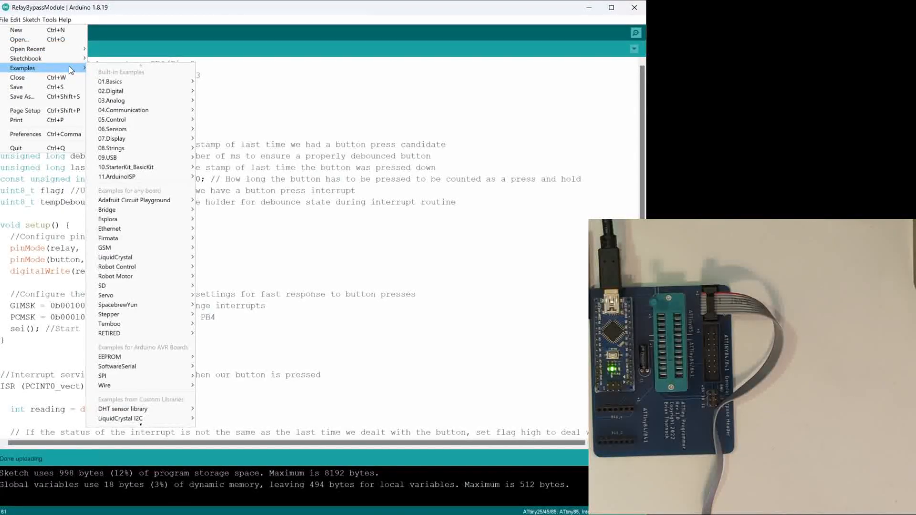
pyautogui.moveTo(154, 73)
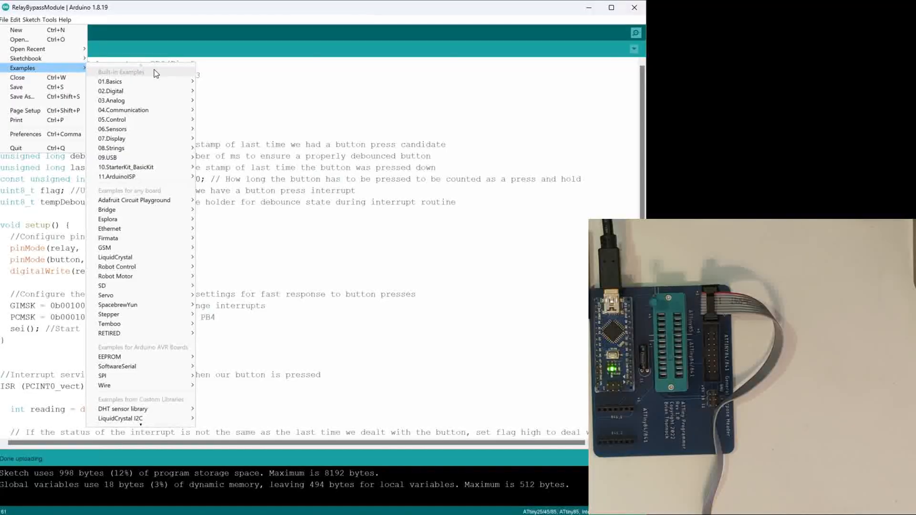
pyautogui.moveTo(117, 176)
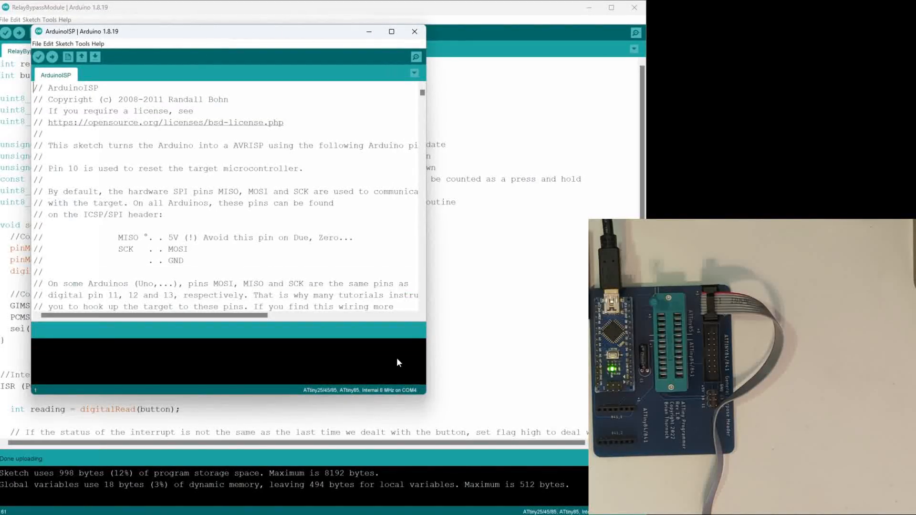
pyautogui.moveTo(313, 251)
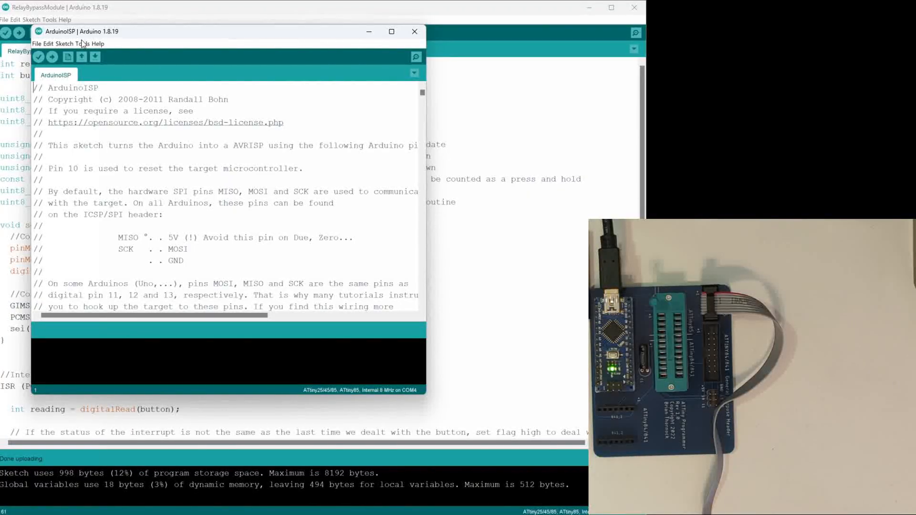
# Review the ArduinoISP example sketch window and close it, returning to RelayBypassModule.
pyautogui.click(74, 43)
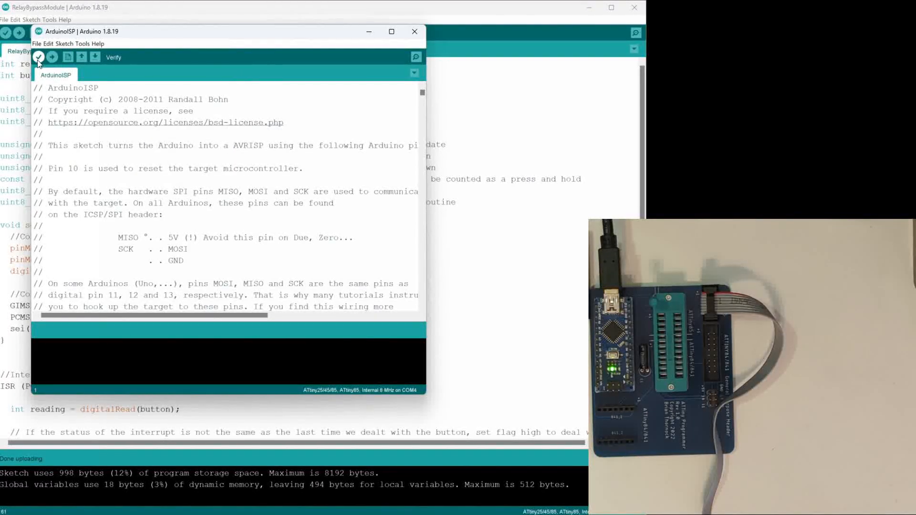
pyautogui.moveTo(53, 56)
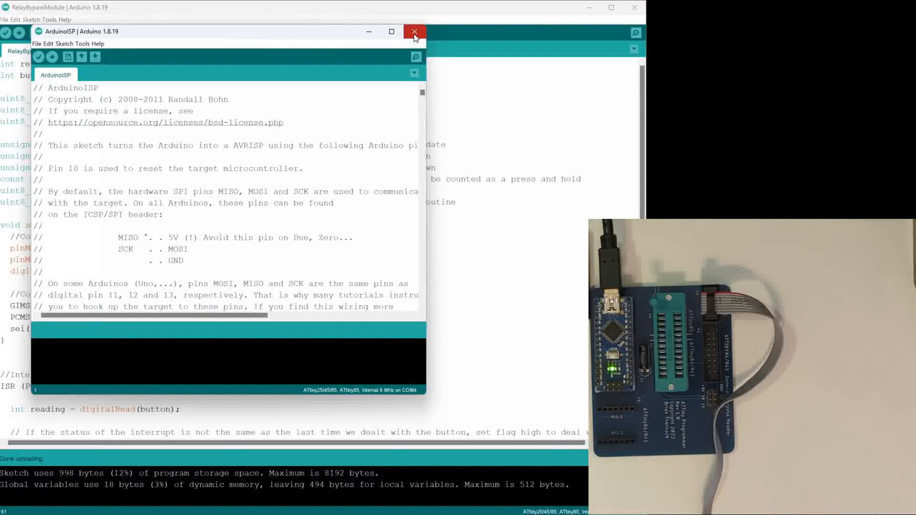
pyautogui.click(413, 32)
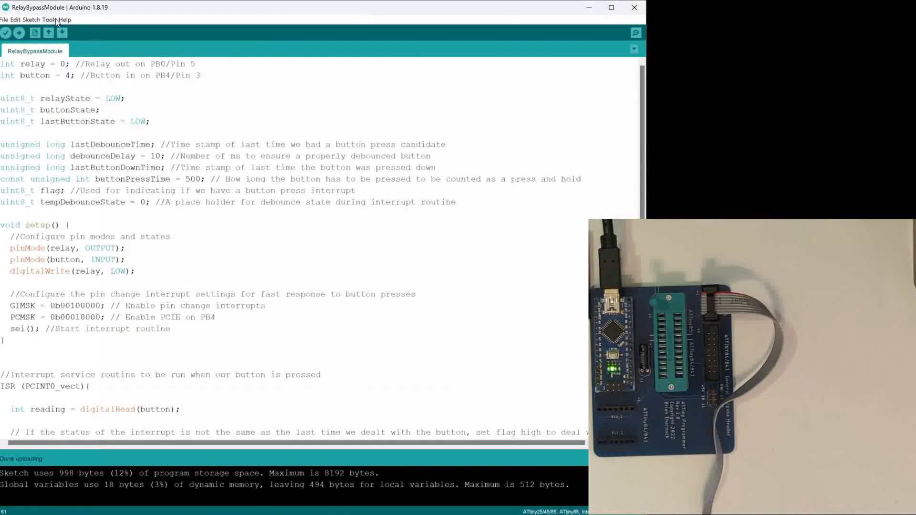
pyautogui.moveTo(166, 91)
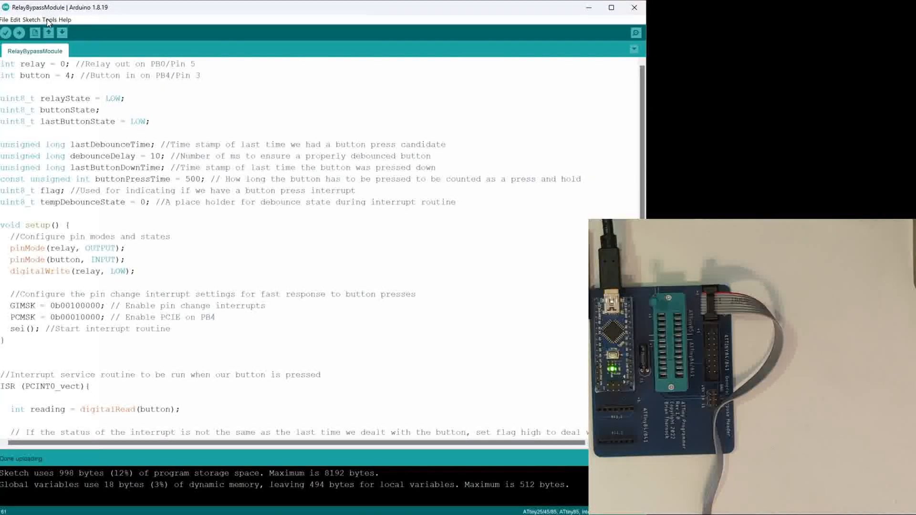
pyautogui.click(48, 19)
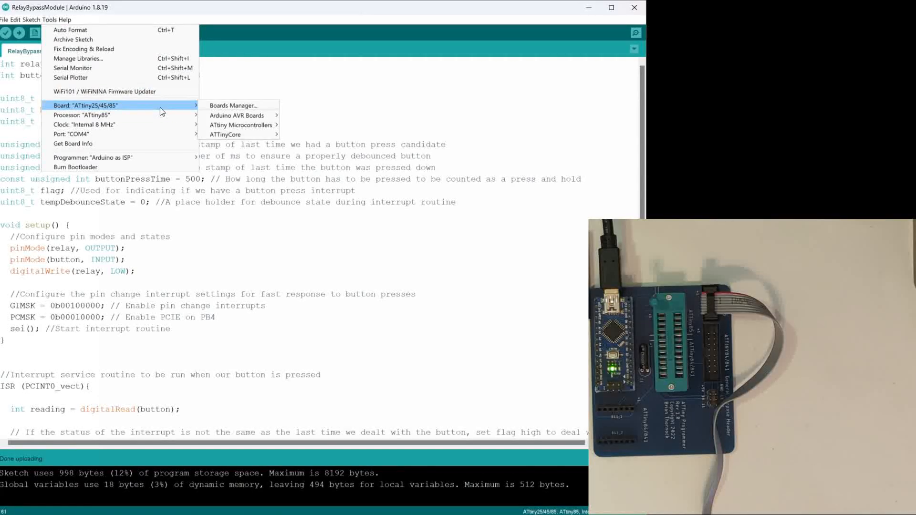
pyautogui.moveTo(240, 134)
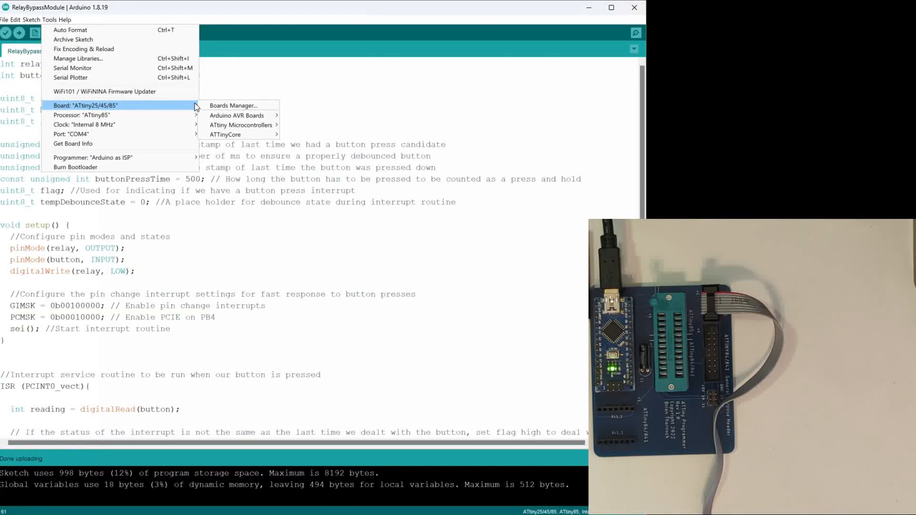
pyautogui.moveTo(242, 124)
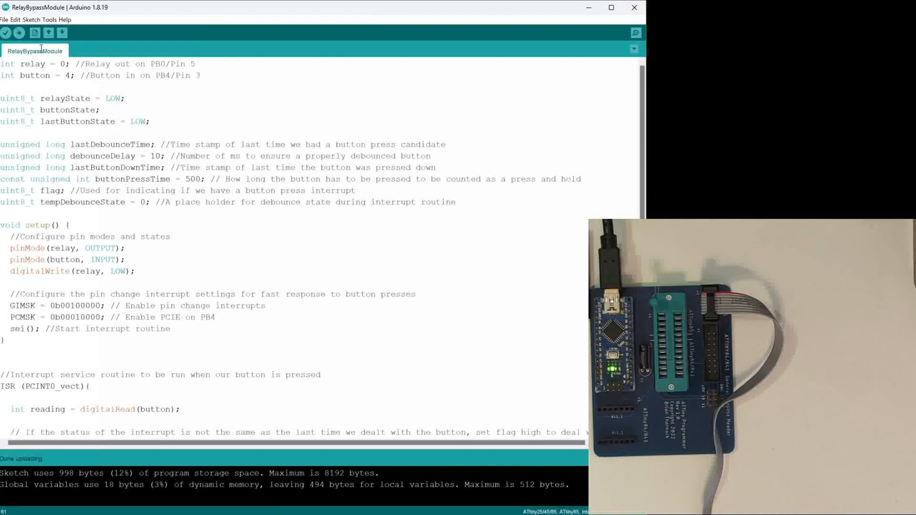
pyautogui.click(50, 19)
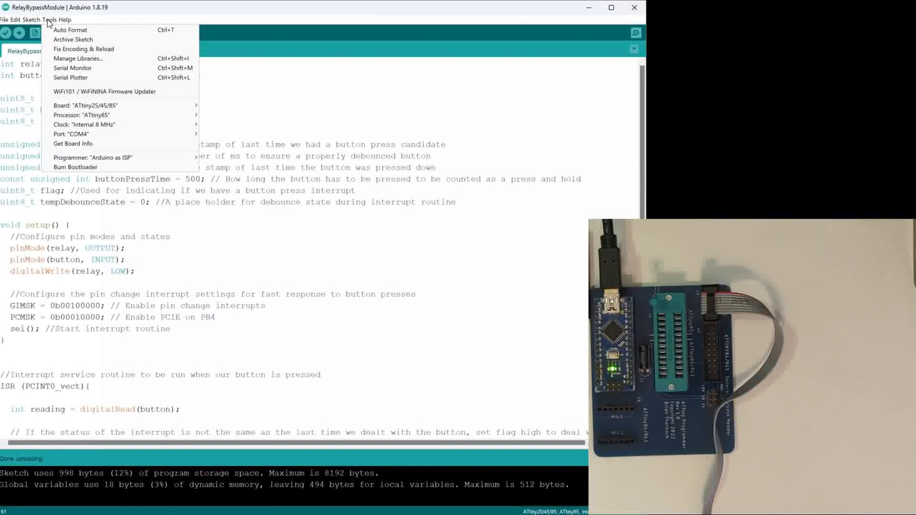
pyautogui.click(82, 115)
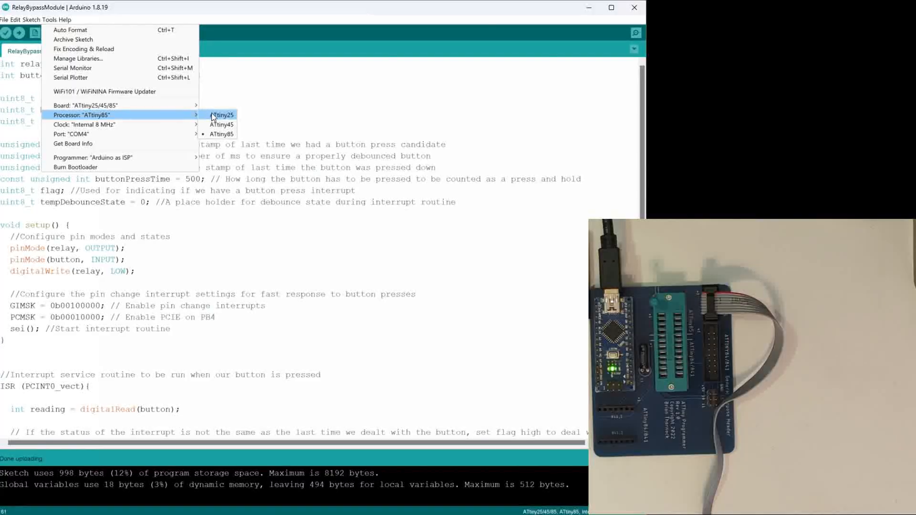
pyautogui.moveTo(221, 133)
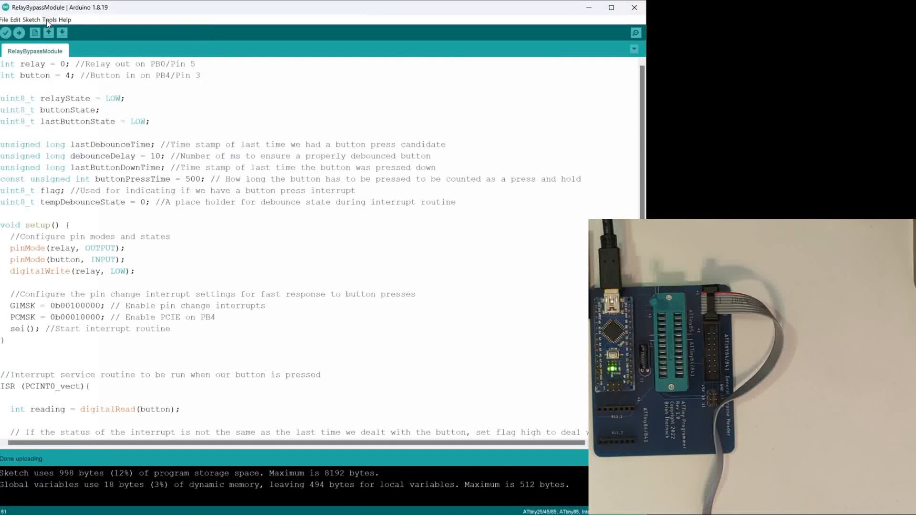
pyautogui.click(46, 19)
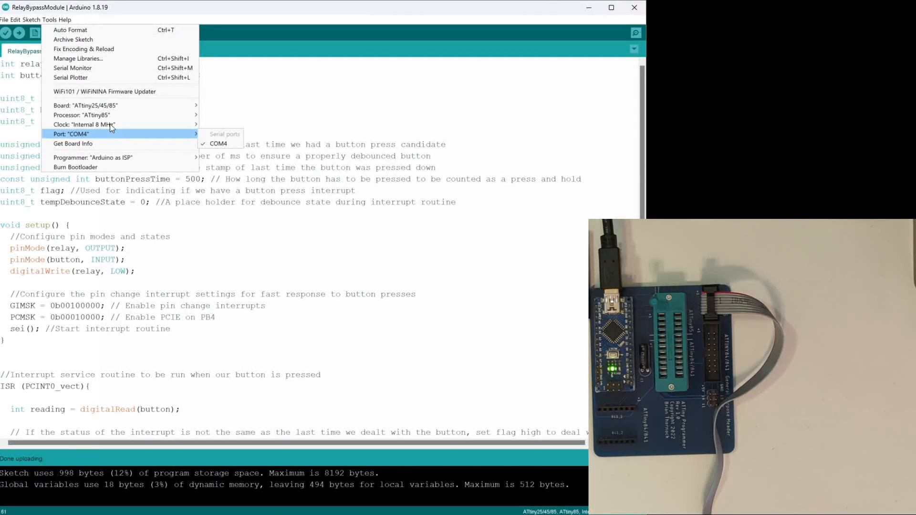
pyautogui.moveTo(84, 124)
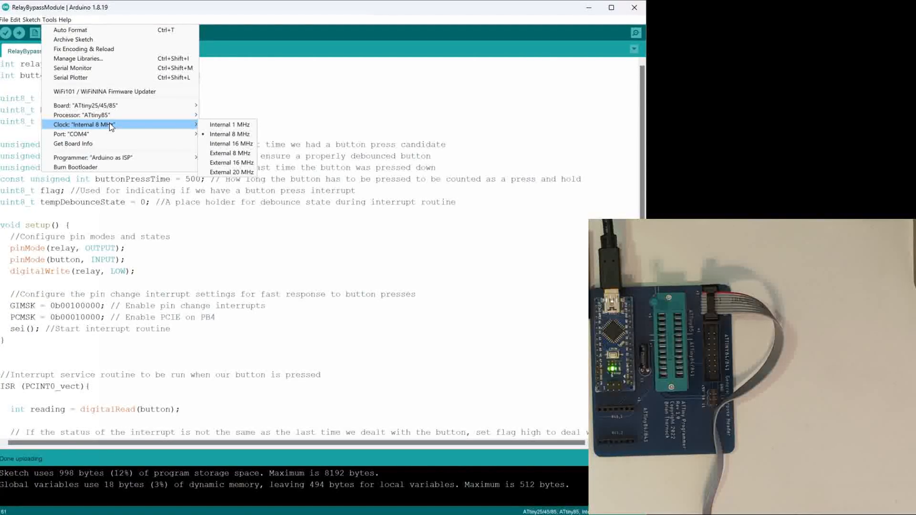
pyautogui.moveTo(229, 124)
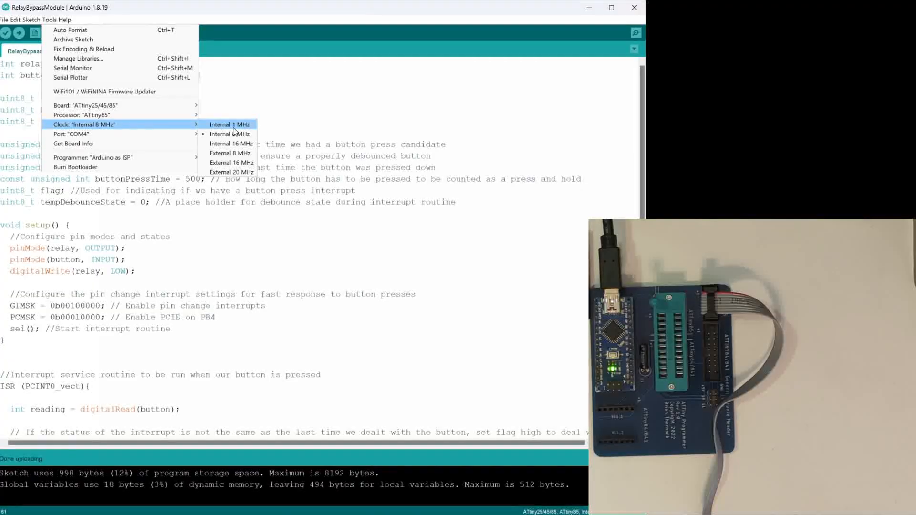
pyautogui.moveTo(230, 144)
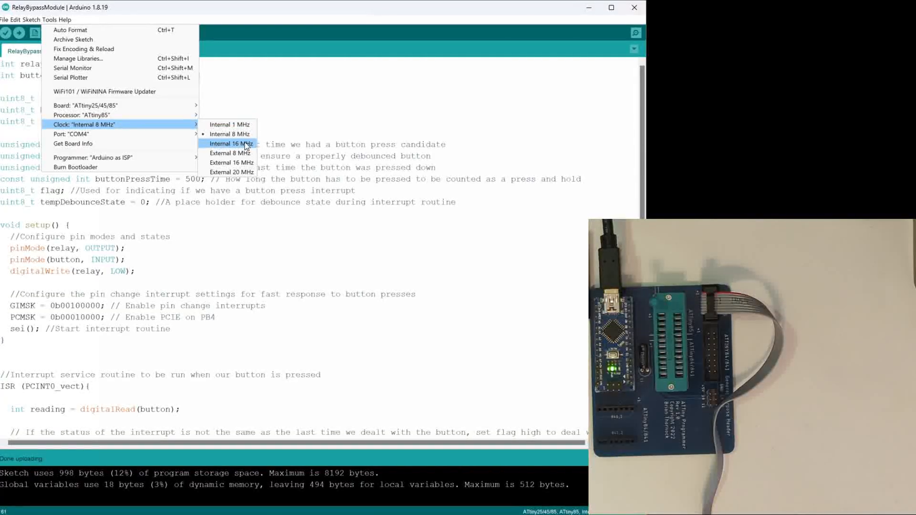
pyautogui.moveTo(241, 173)
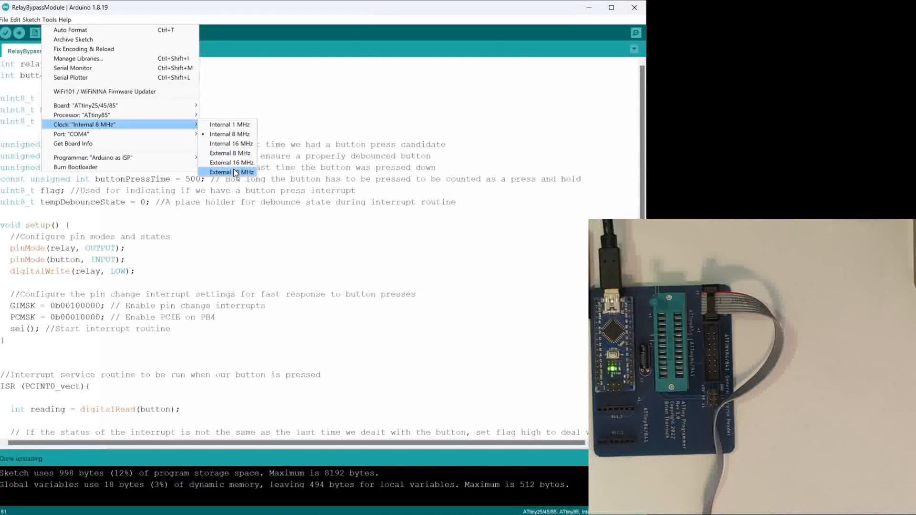
pyautogui.moveTo(228, 133)
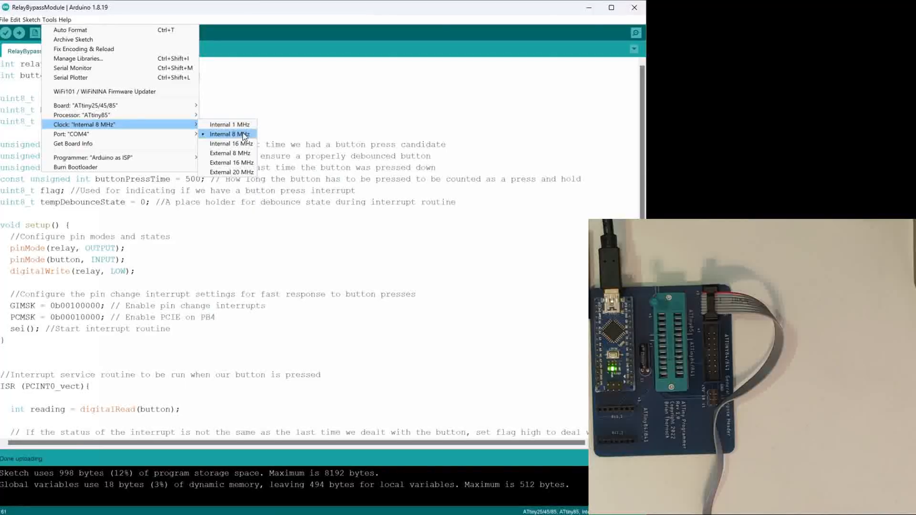
pyautogui.moveTo(230, 144)
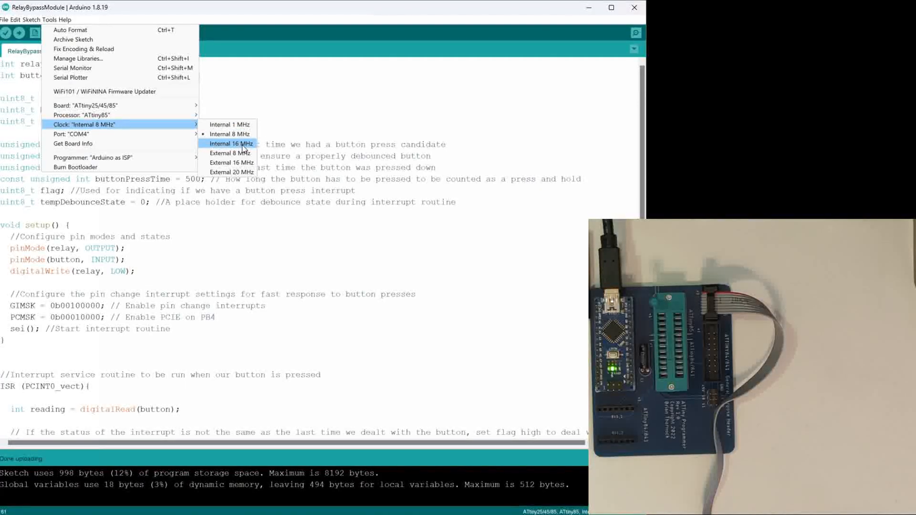
pyautogui.moveTo(237, 145)
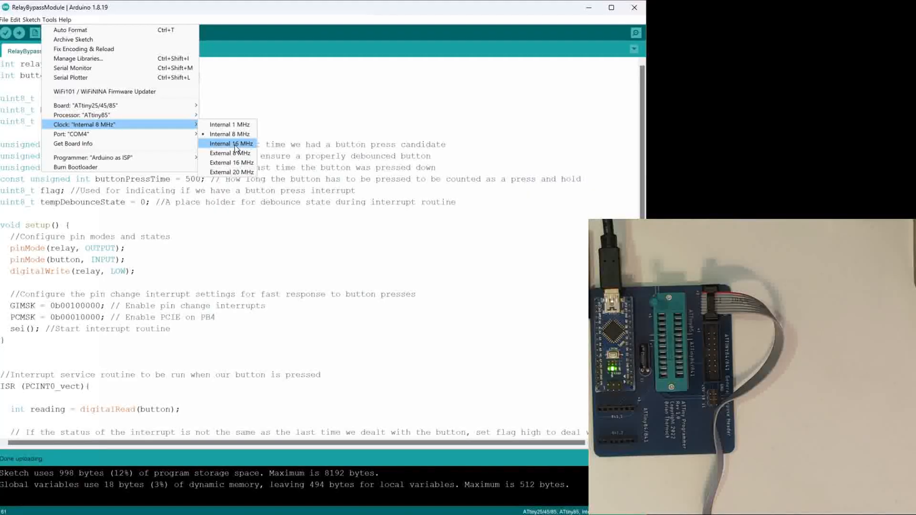
pyautogui.moveTo(229, 133)
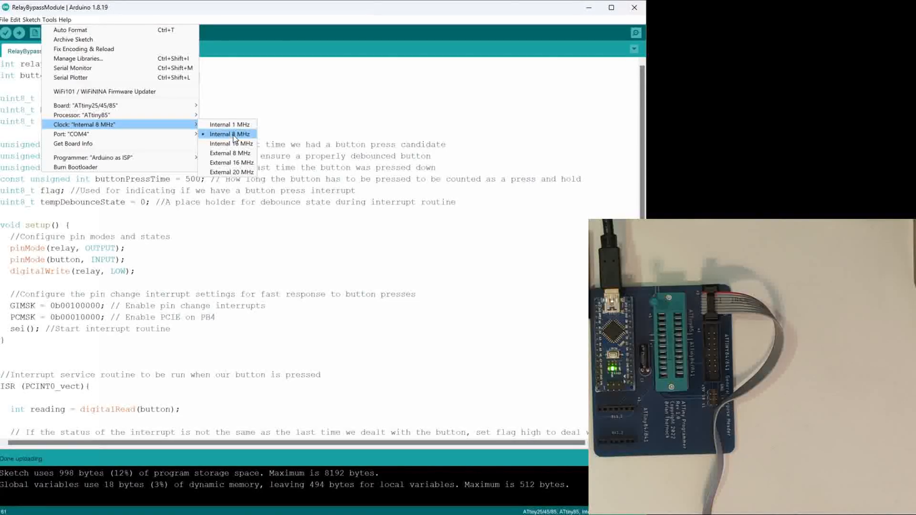
pyautogui.click(228, 134)
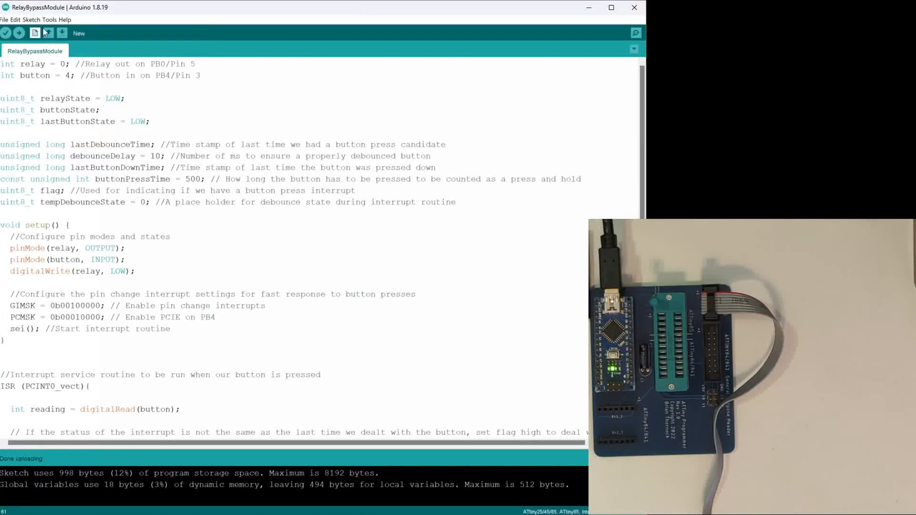
pyautogui.click(72, 19)
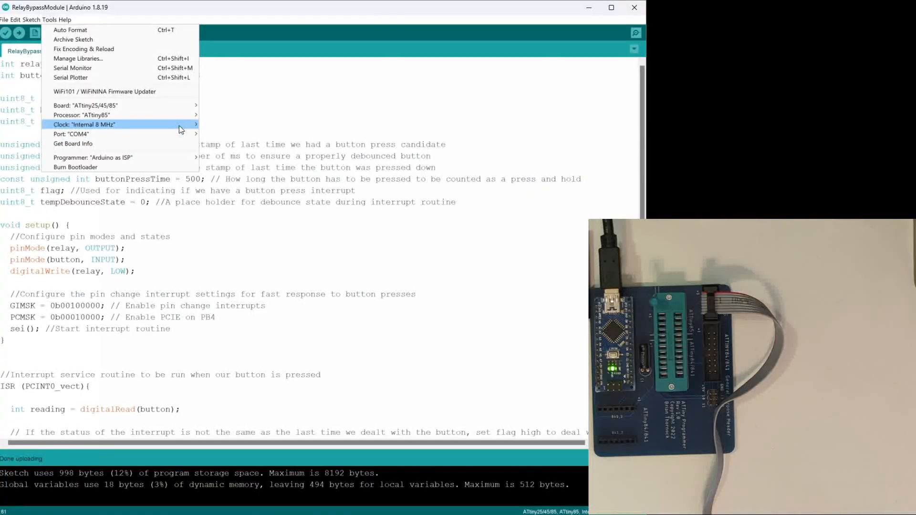
pyautogui.moveTo(70, 133)
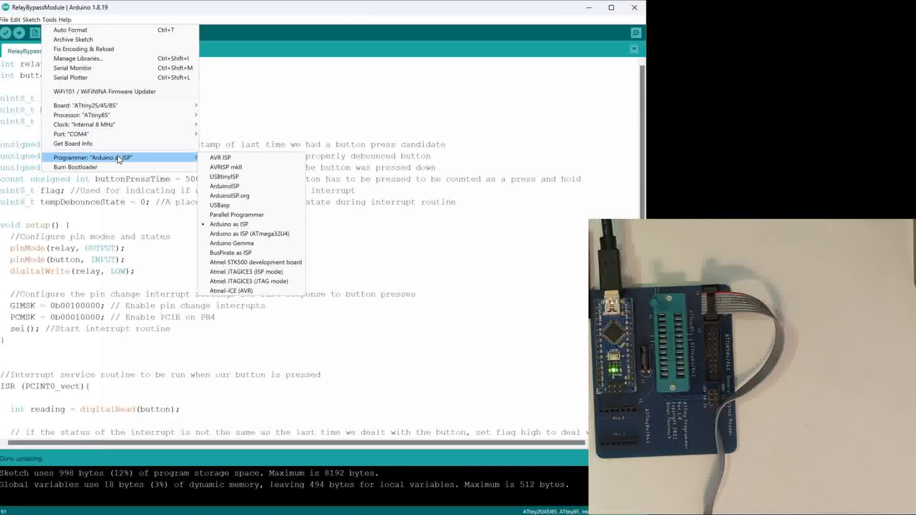
pyautogui.moveTo(135, 160)
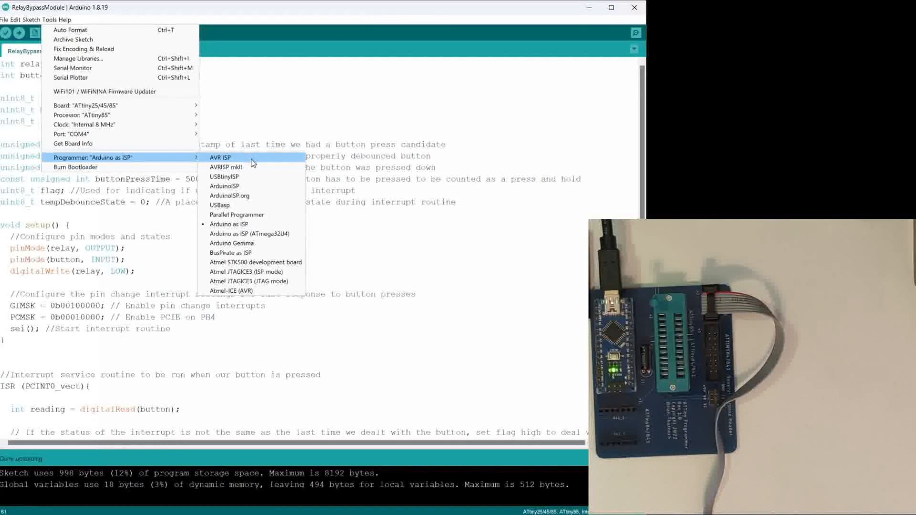
pyautogui.moveTo(225, 167)
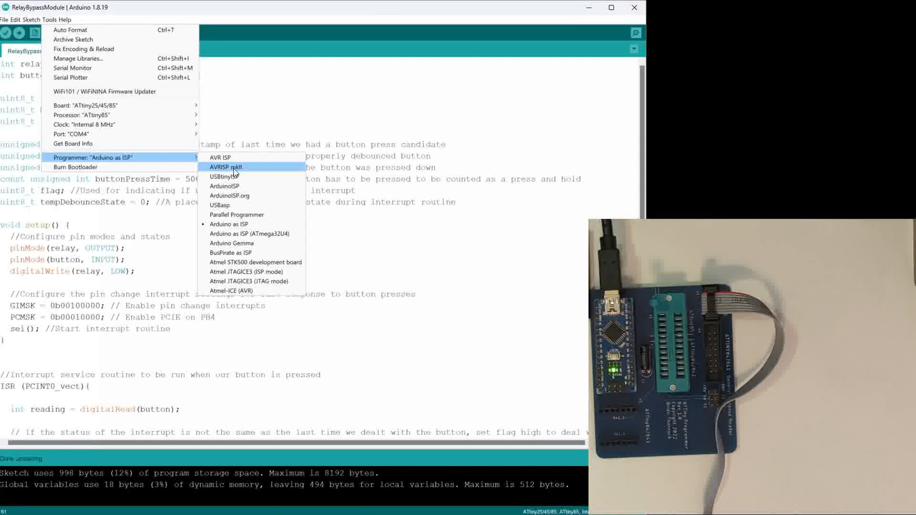
pyautogui.moveTo(228, 223)
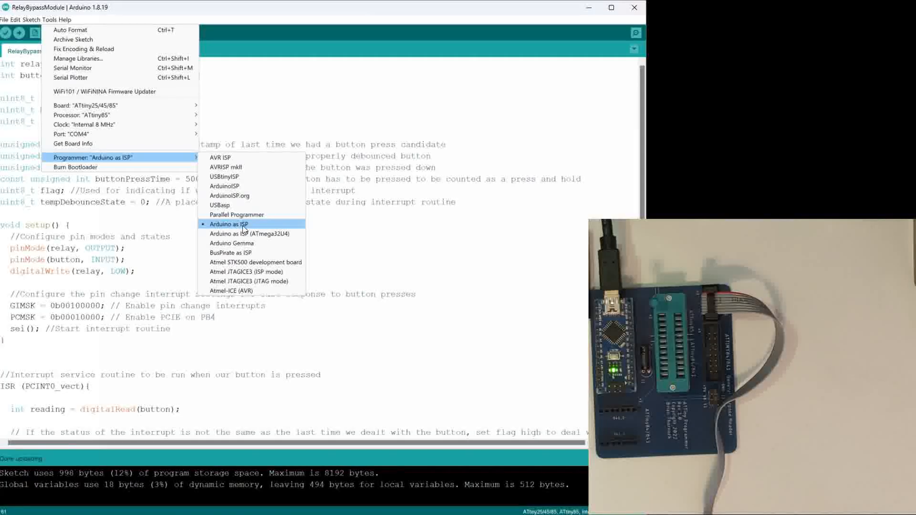
pyautogui.moveTo(225, 230)
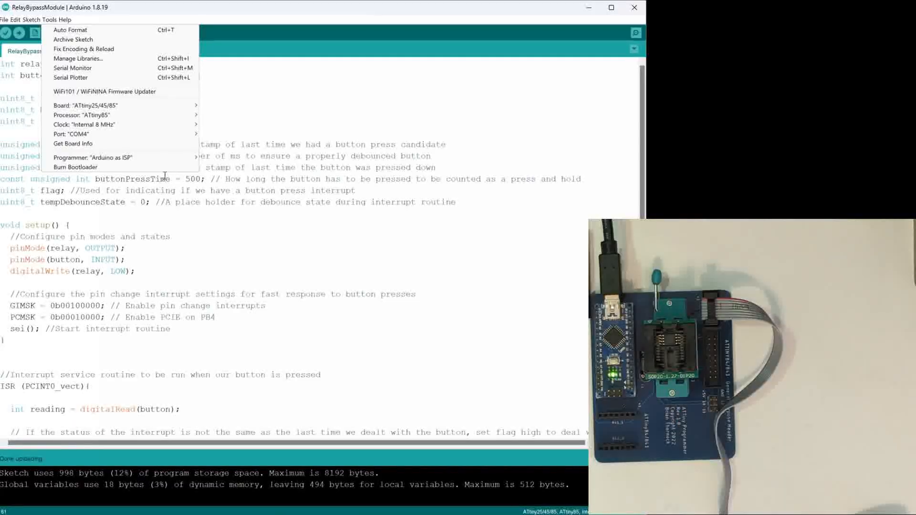
pyautogui.moveTo(74, 167)
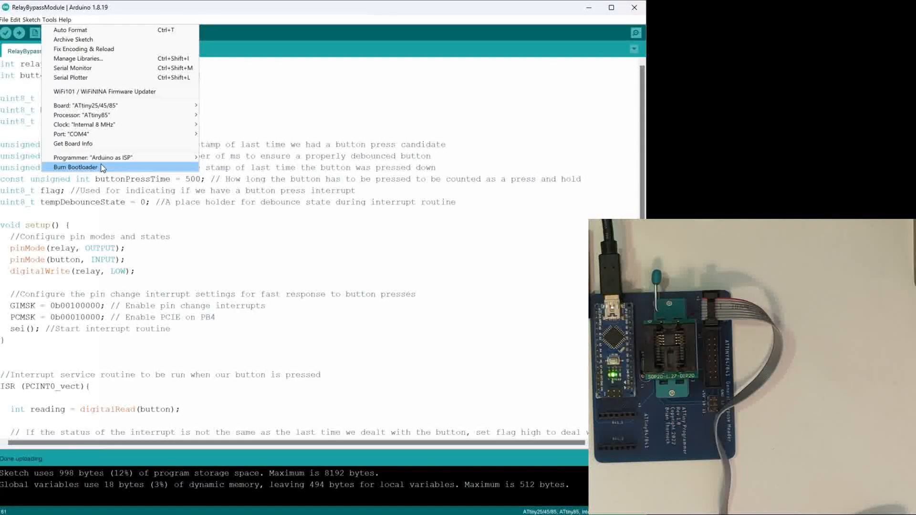
pyautogui.moveTo(90, 171)
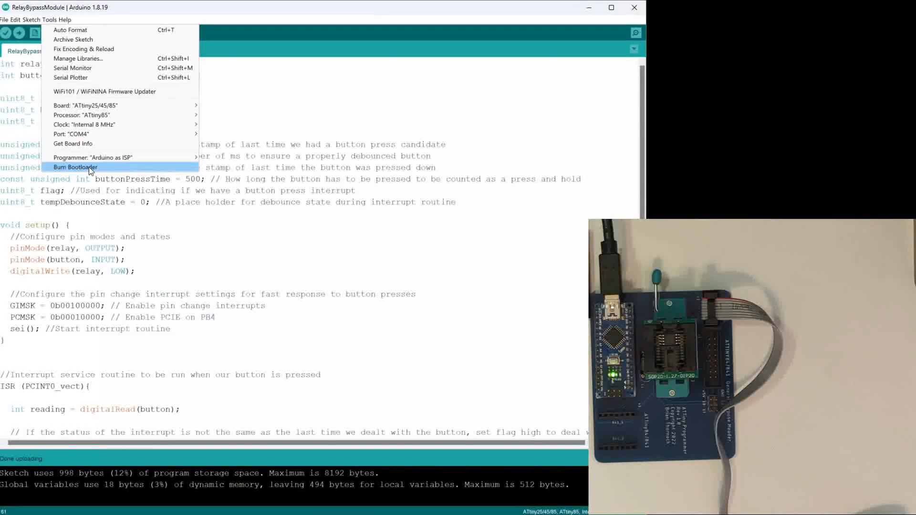
pyautogui.moveTo(112, 116)
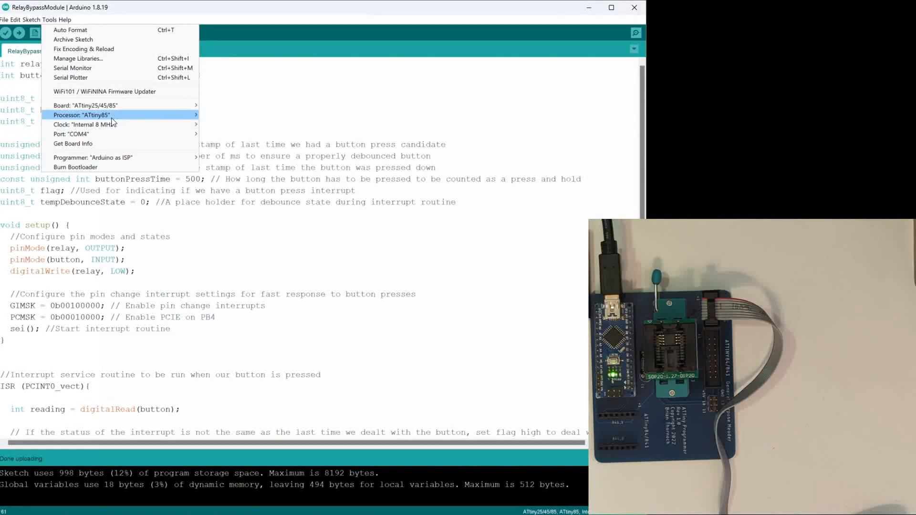
pyautogui.click(82, 116)
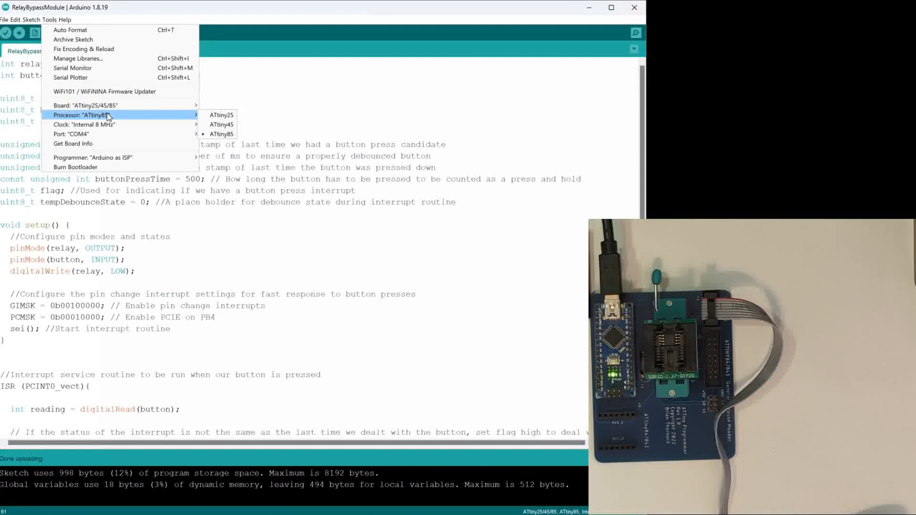
pyautogui.moveTo(104, 134)
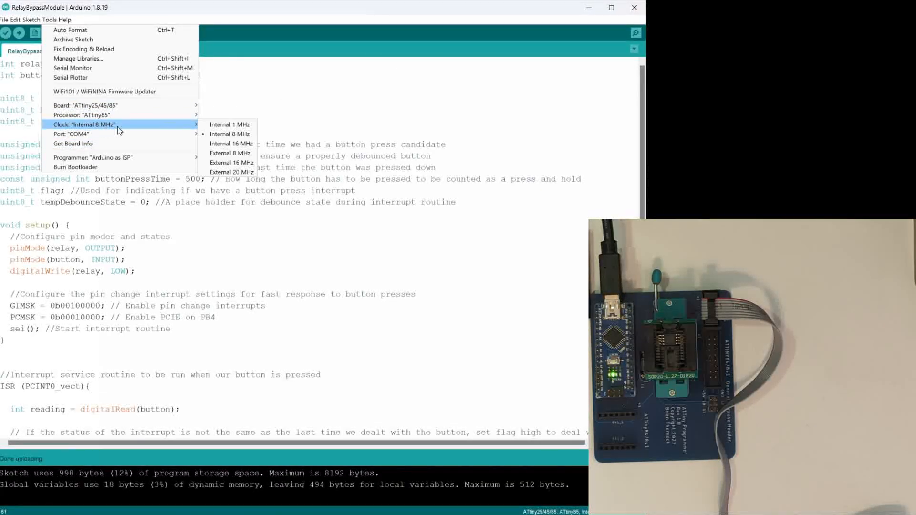
pyautogui.moveTo(70, 133)
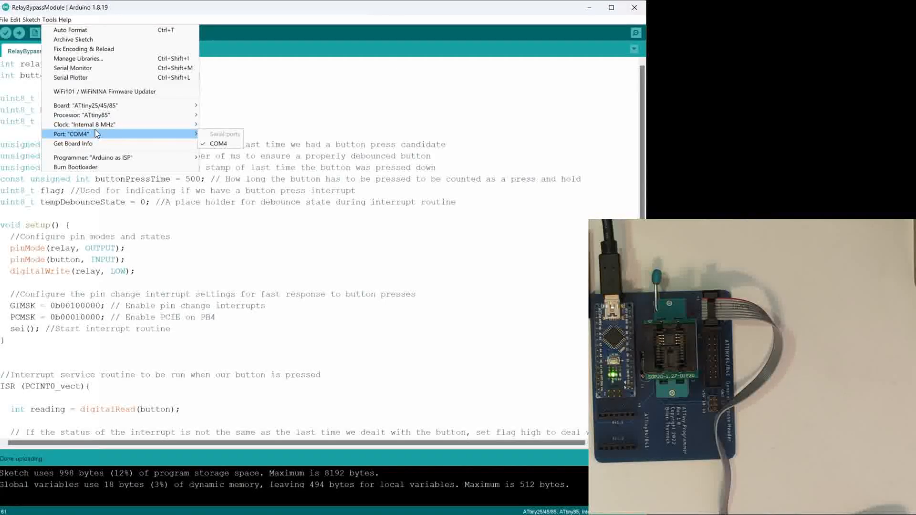
pyautogui.moveTo(84, 124)
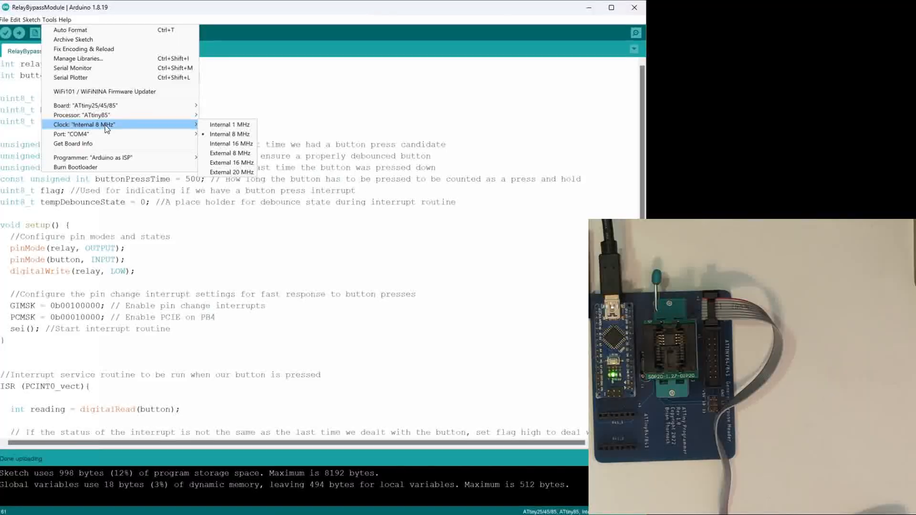
pyautogui.moveTo(87, 127)
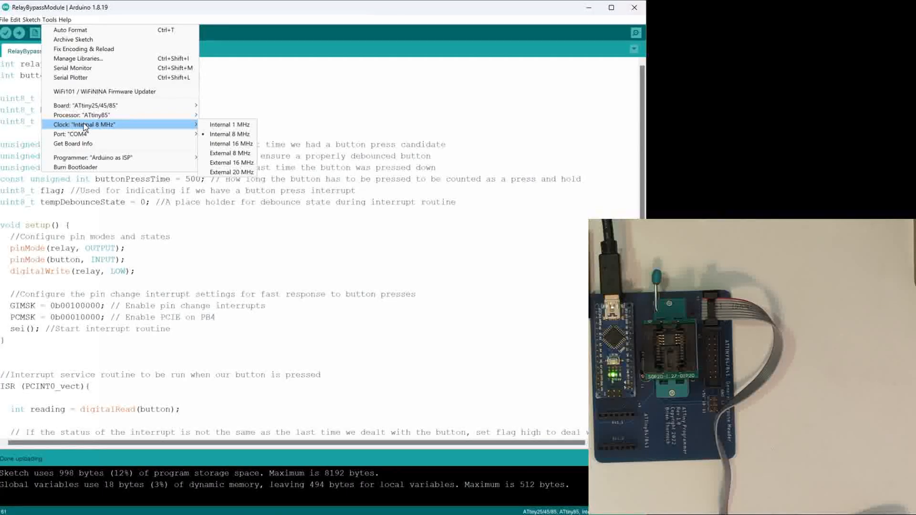
pyautogui.moveTo(75, 167)
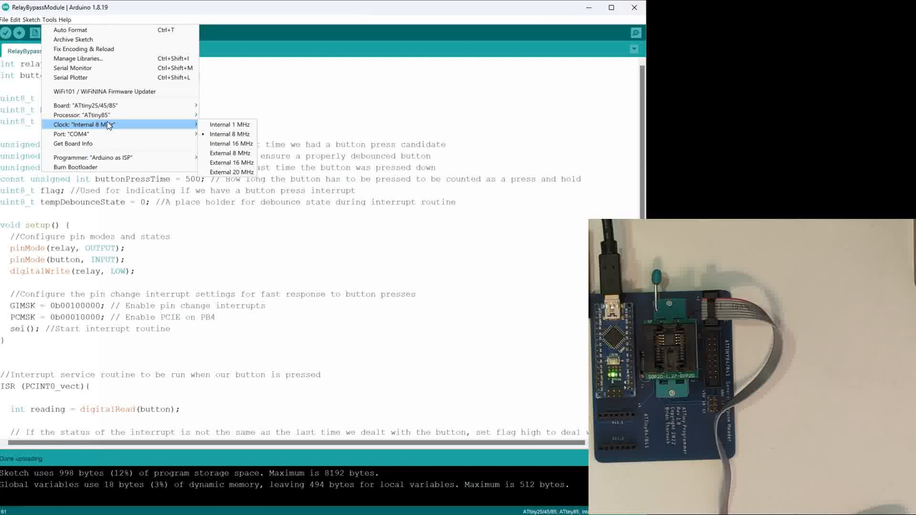
pyautogui.moveTo(230, 134)
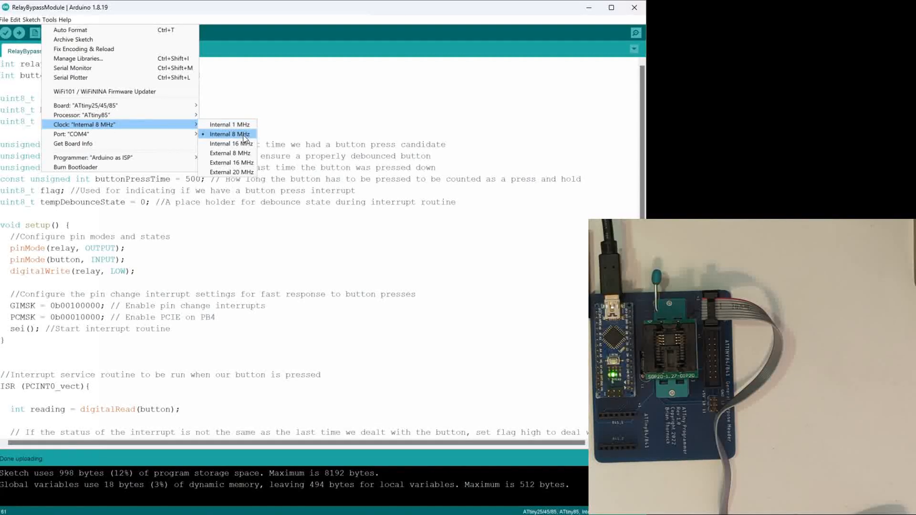
pyautogui.moveTo(228, 124)
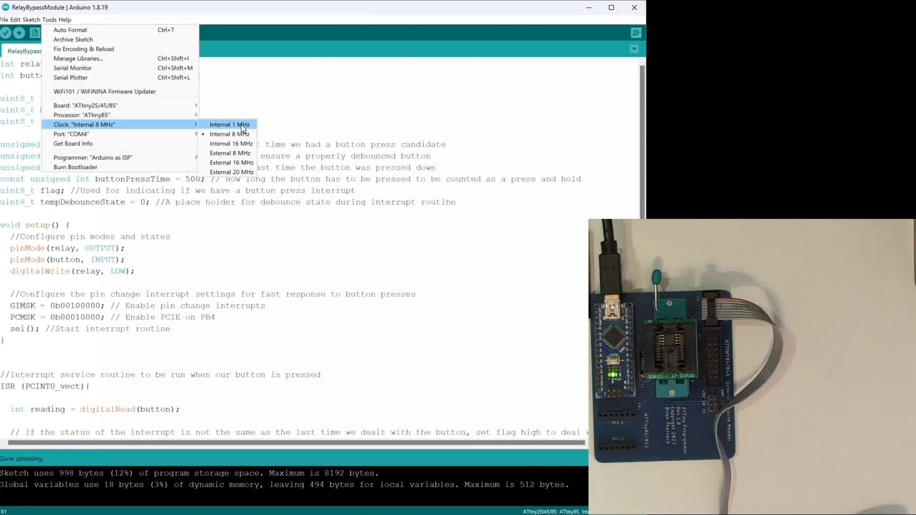
pyautogui.moveTo(230, 133)
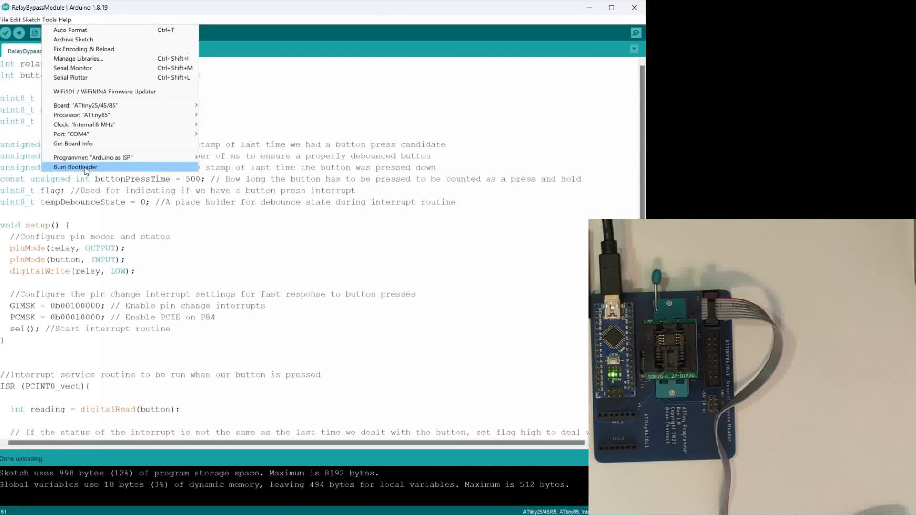
# Burn the bootloader fuses onto the ATtiny85 via Tools > Burn Bootloader until done.
pyautogui.click(75, 167)
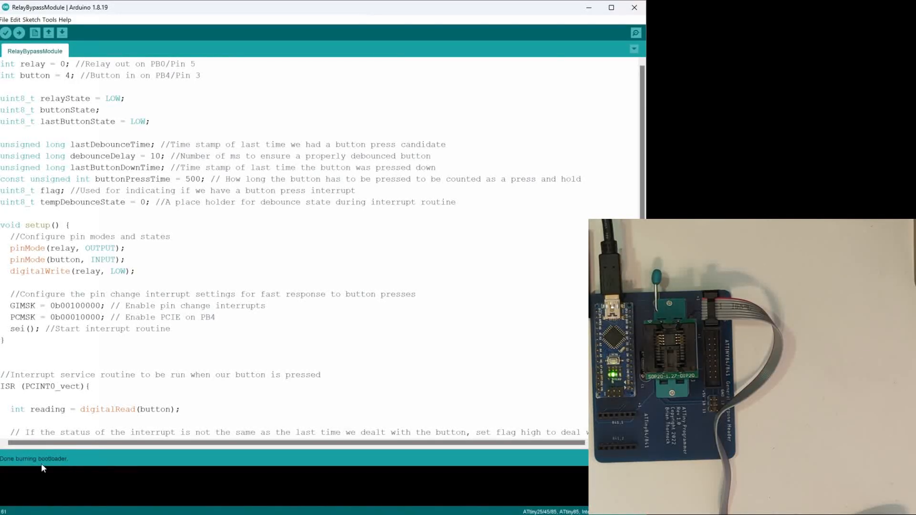
pyautogui.moveTo(64, 464)
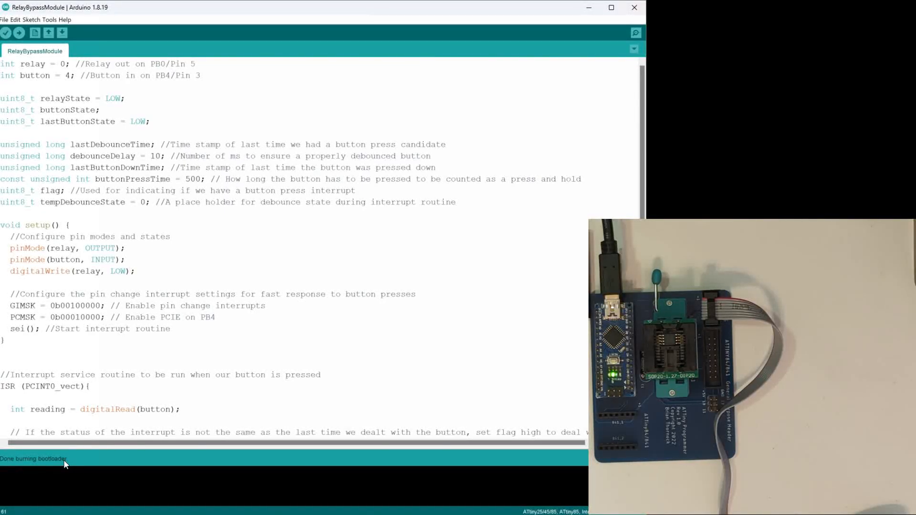
pyautogui.moveTo(186, 136)
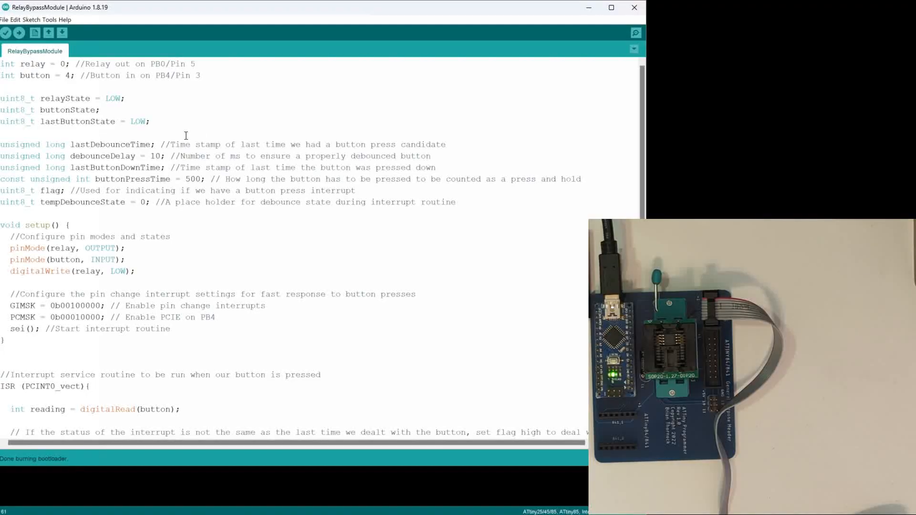
pyautogui.scroll(-3)
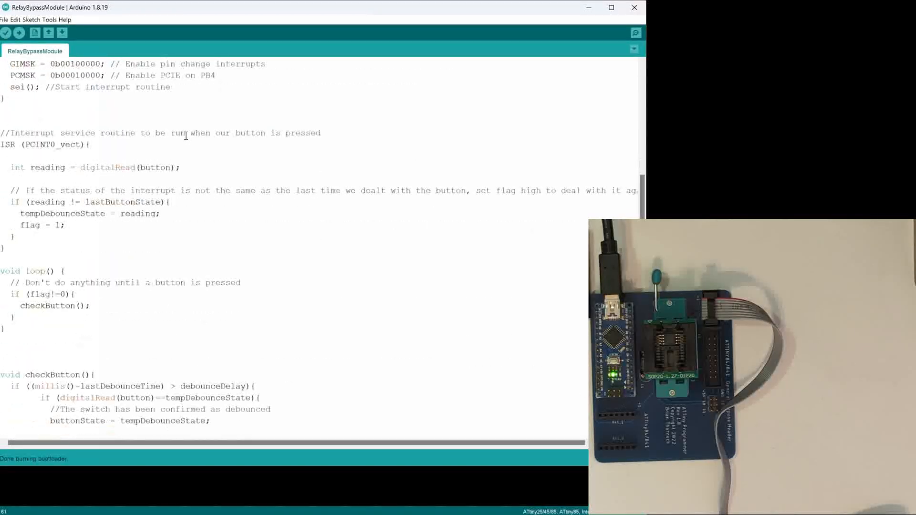
pyautogui.scroll(-3)
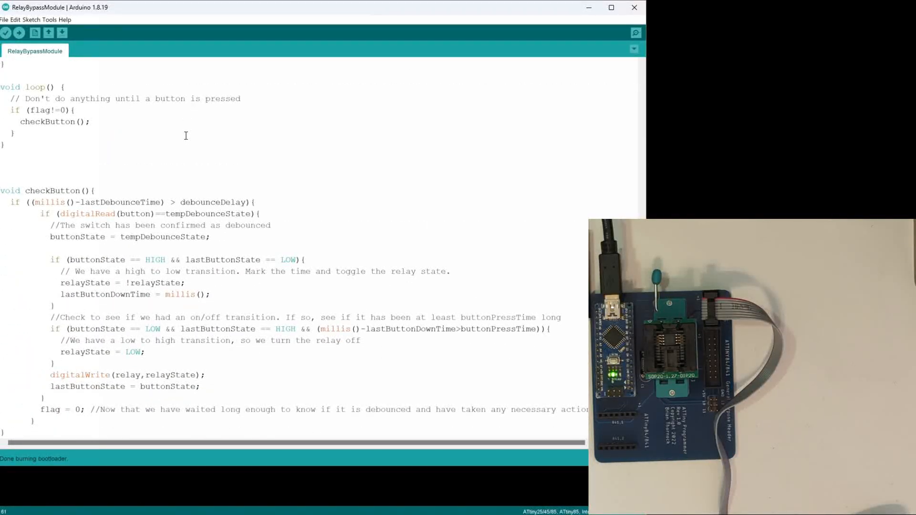
pyautogui.scroll(3)
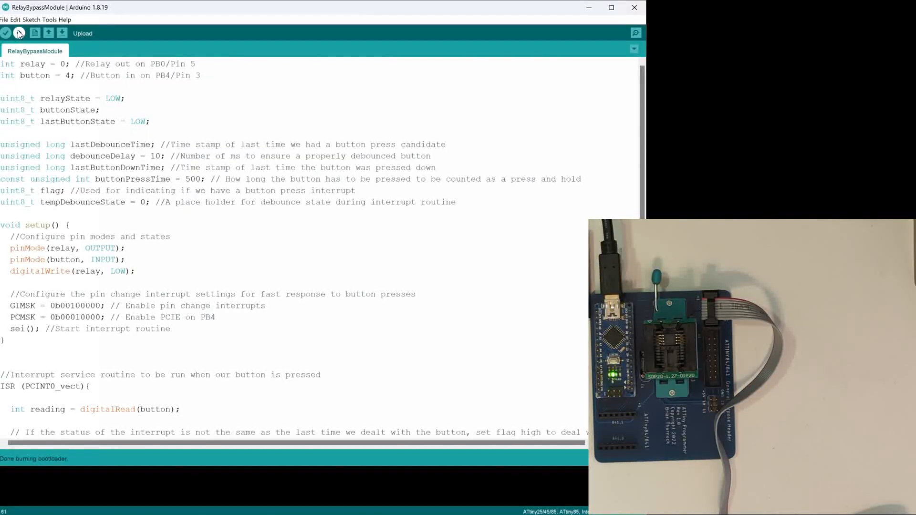
# Upload RelayBypassModule to the ATtiny85 (998 bytes flash, 18 bytes RAM) until Done uploading.
pyautogui.click(5, 32)
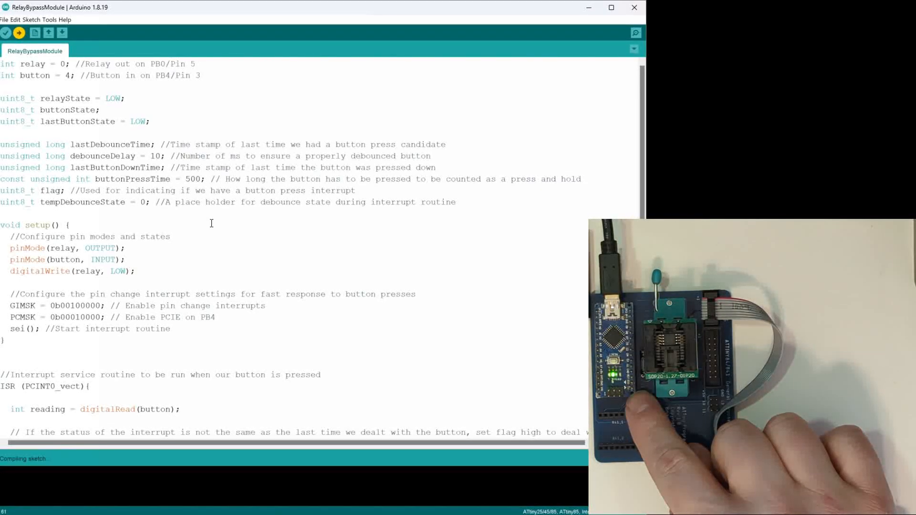
pyautogui.click(19, 32)
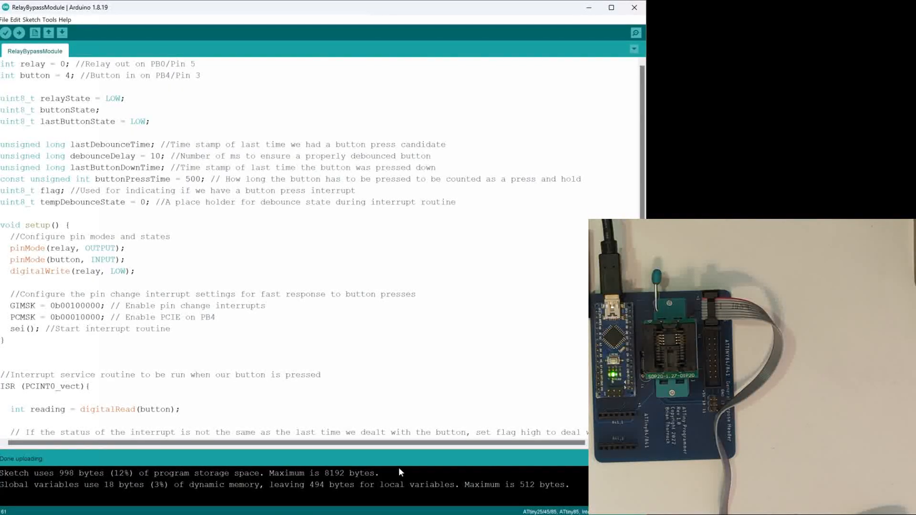
pyautogui.moveTo(328, 479)
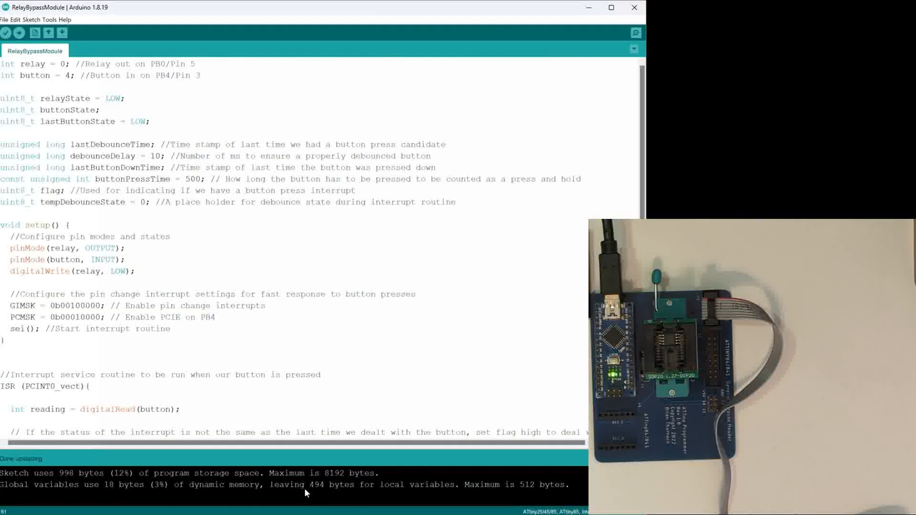
pyautogui.moveTo(192, 496)
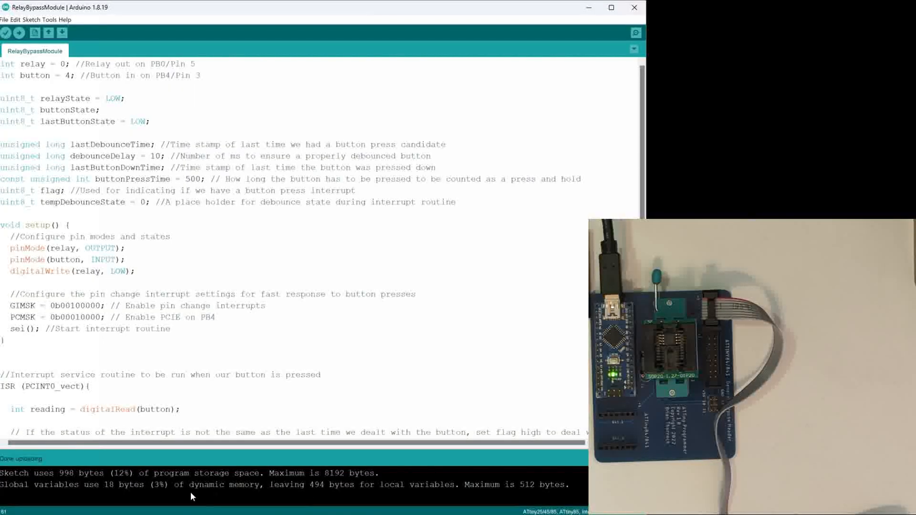
pyautogui.moveTo(250, 497)
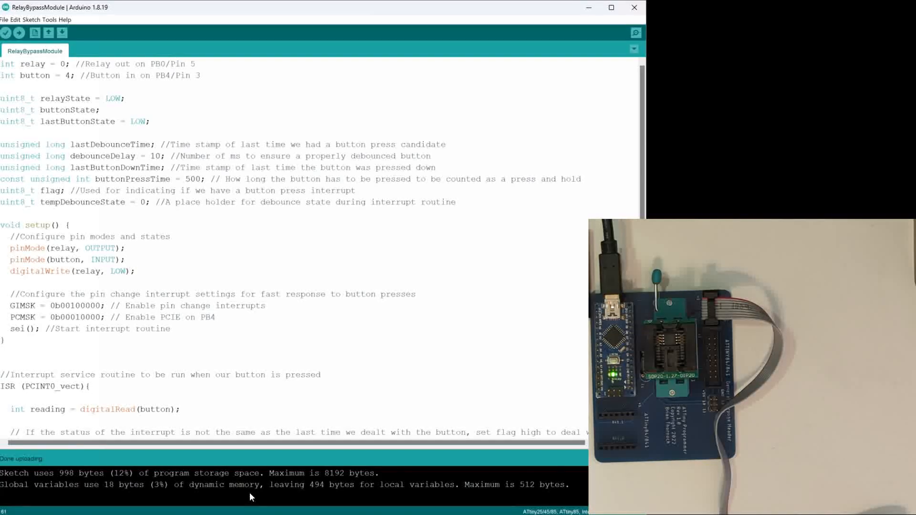